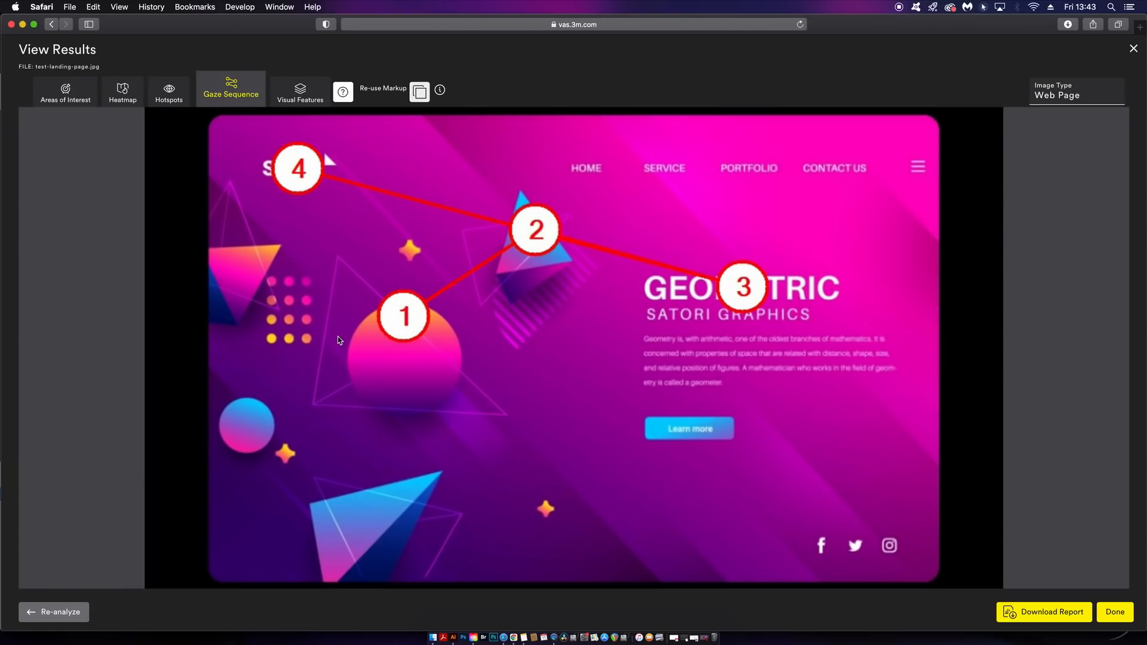
pyautogui.moveTo(576, 421)
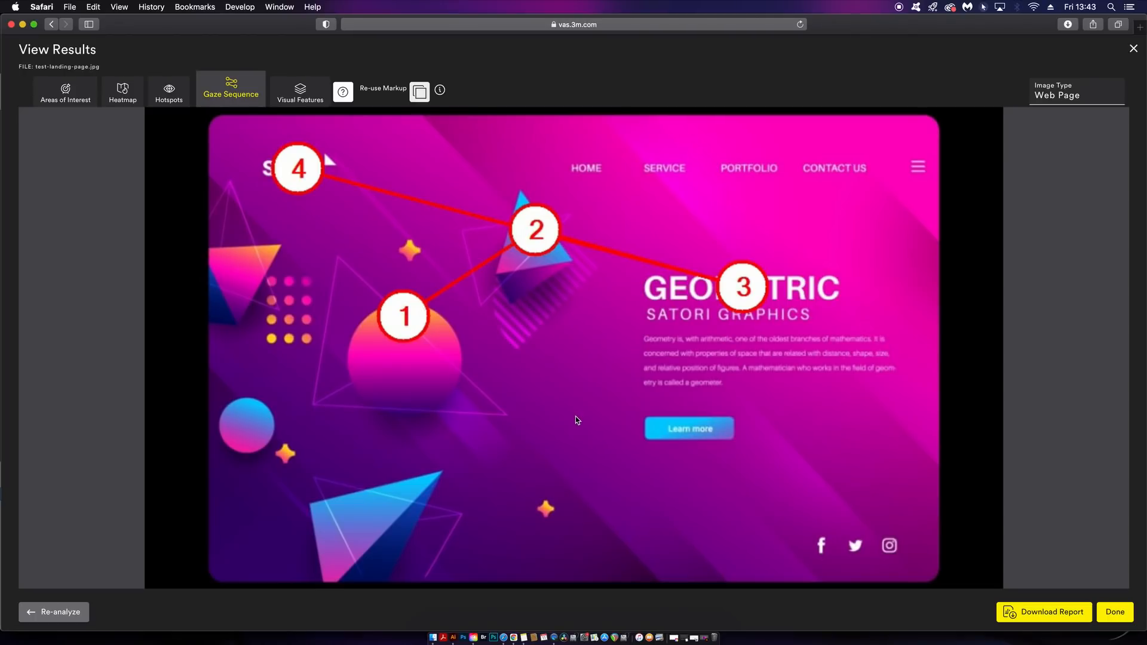
pyautogui.moveTo(634, 413)
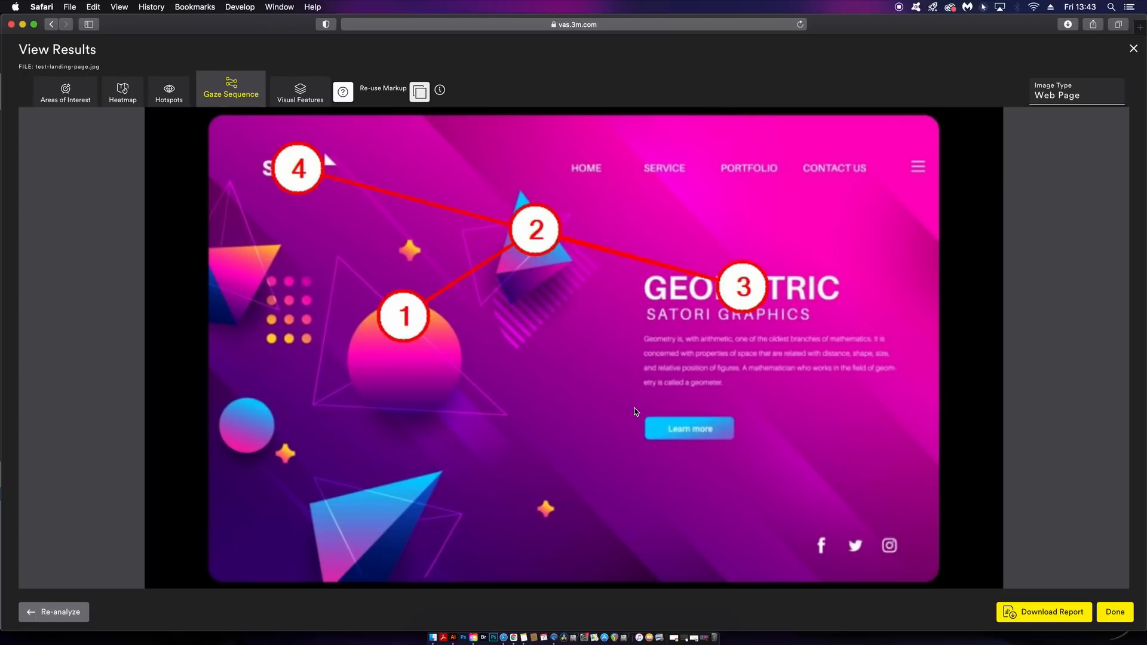
pyautogui.moveTo(324, 189)
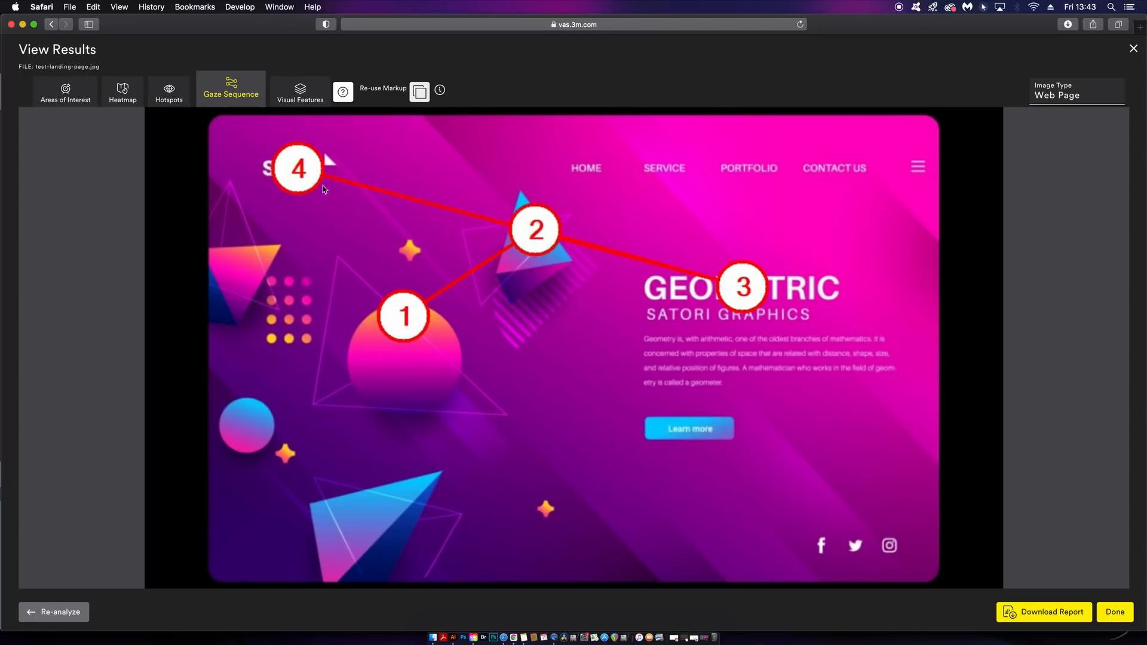
pyautogui.moveTo(738, 417)
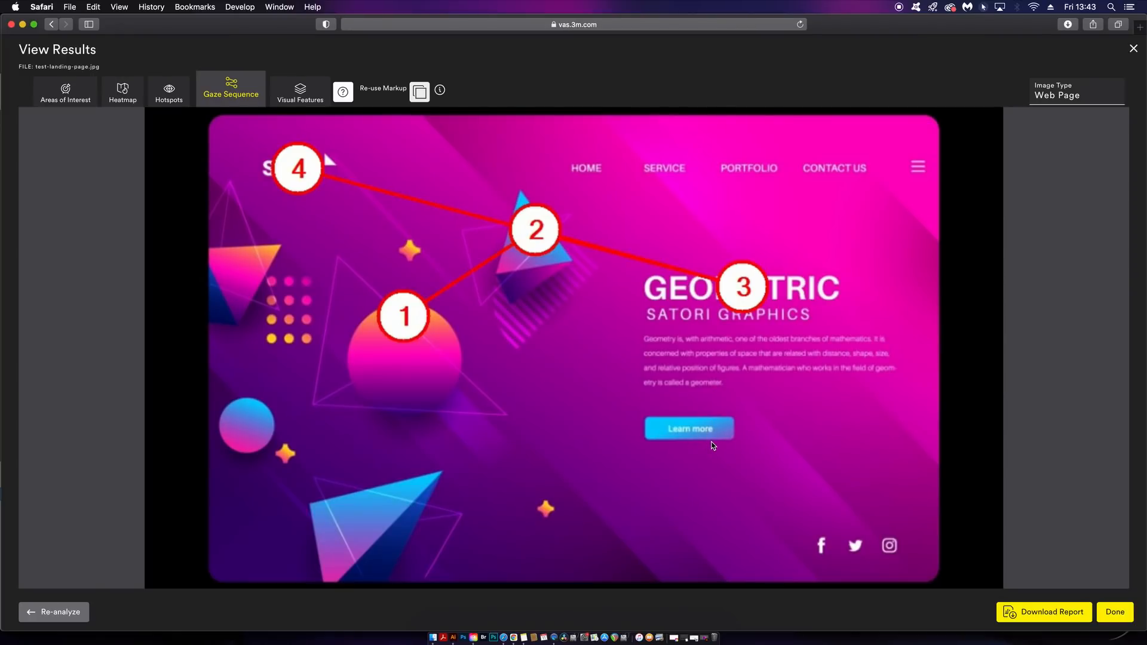
pyautogui.moveTo(489, 305)
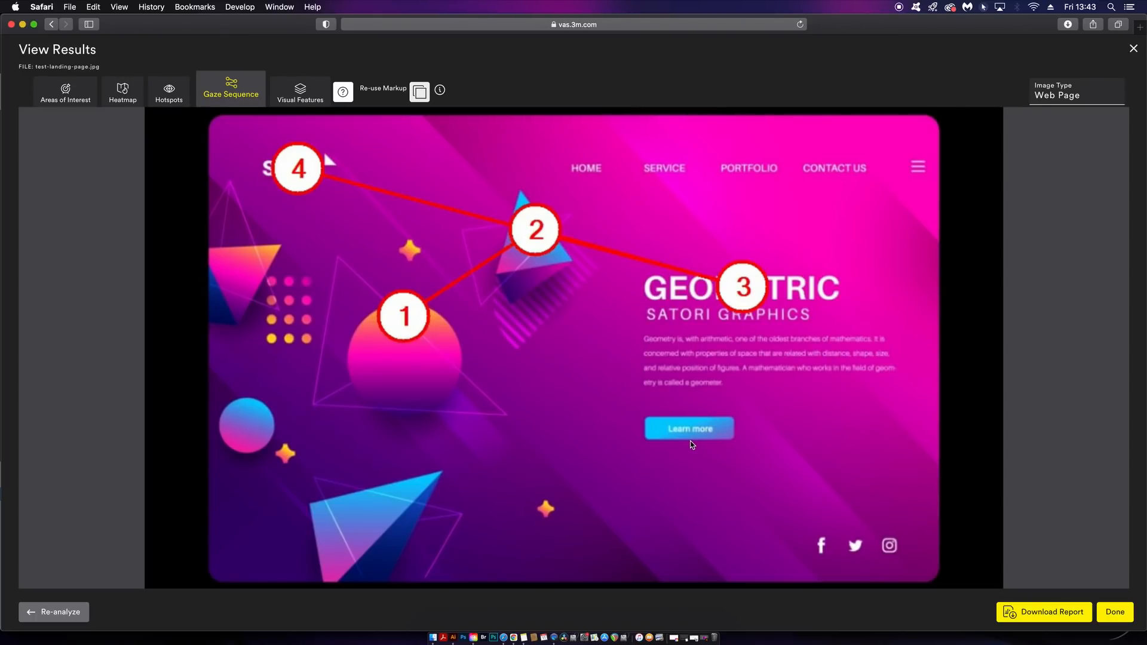
pyautogui.moveTo(429, 371)
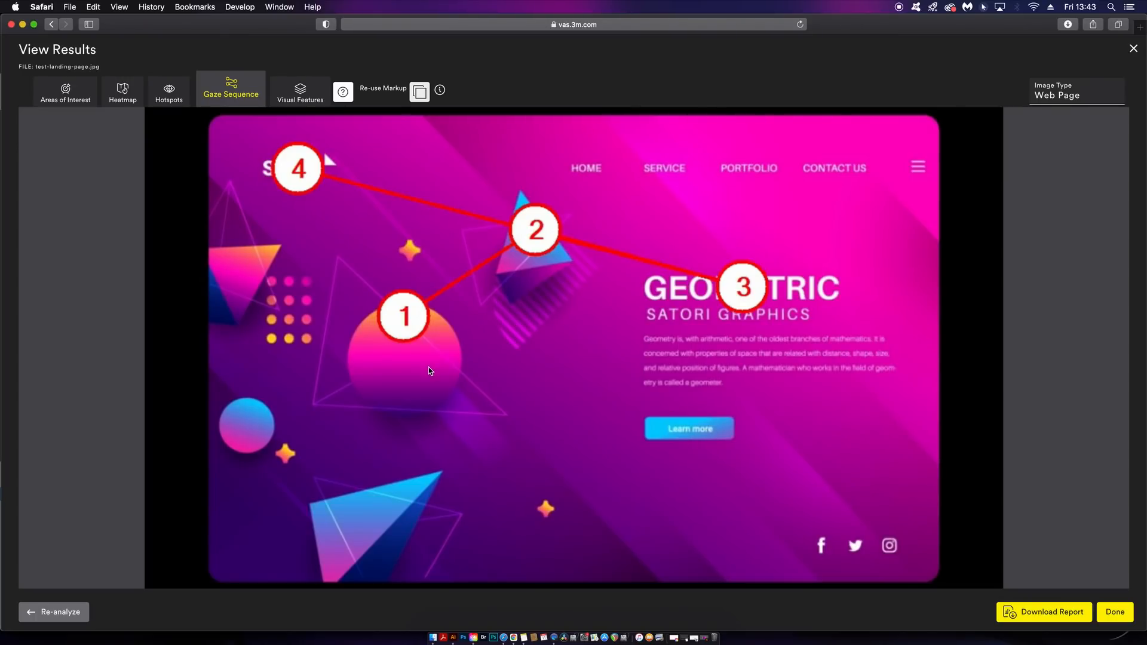
pyautogui.moveTo(439, 373)
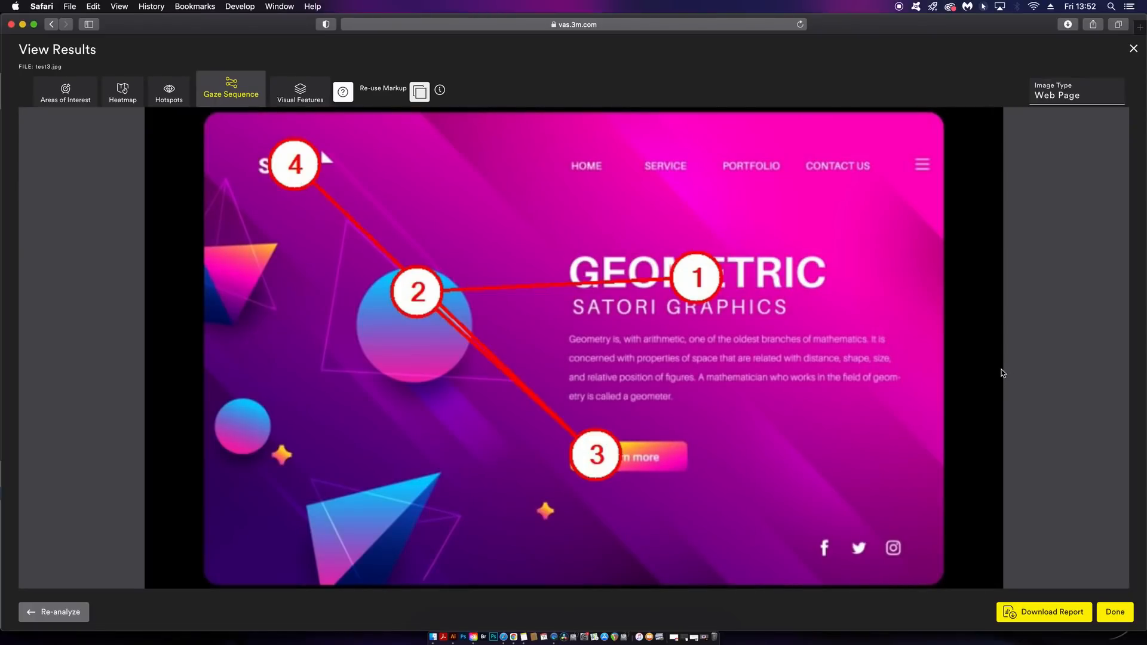
pyautogui.moveTo(406, 305)
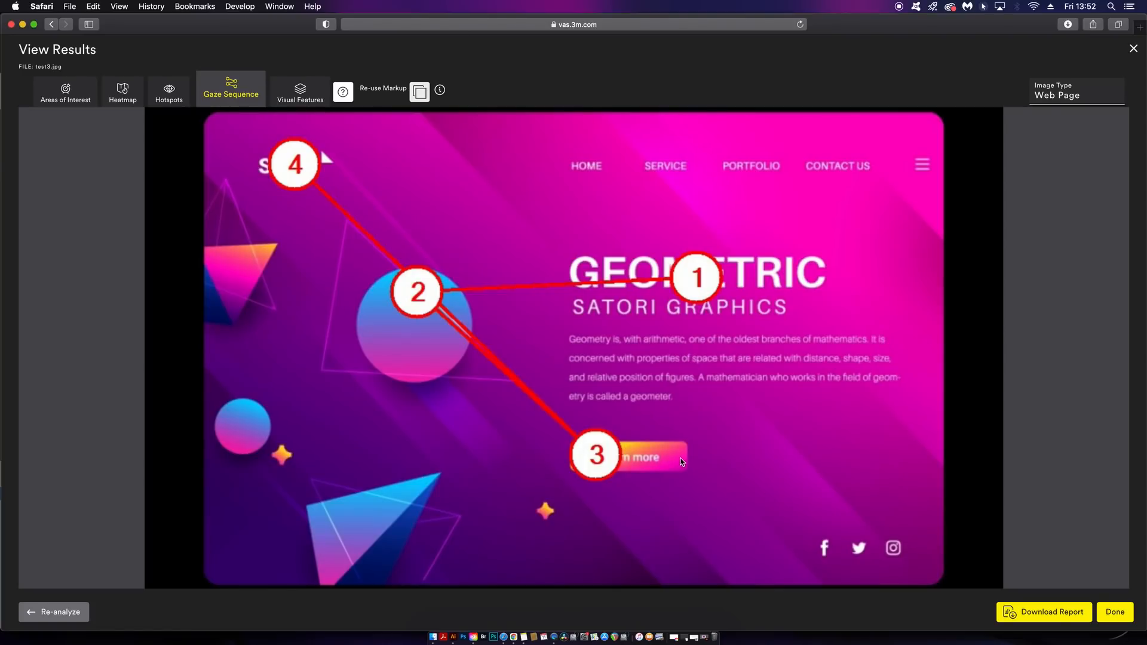
# Step: Show the attention heatmap for the yyy.jpg seated-man landing page design
pyautogui.click(1114, 612)
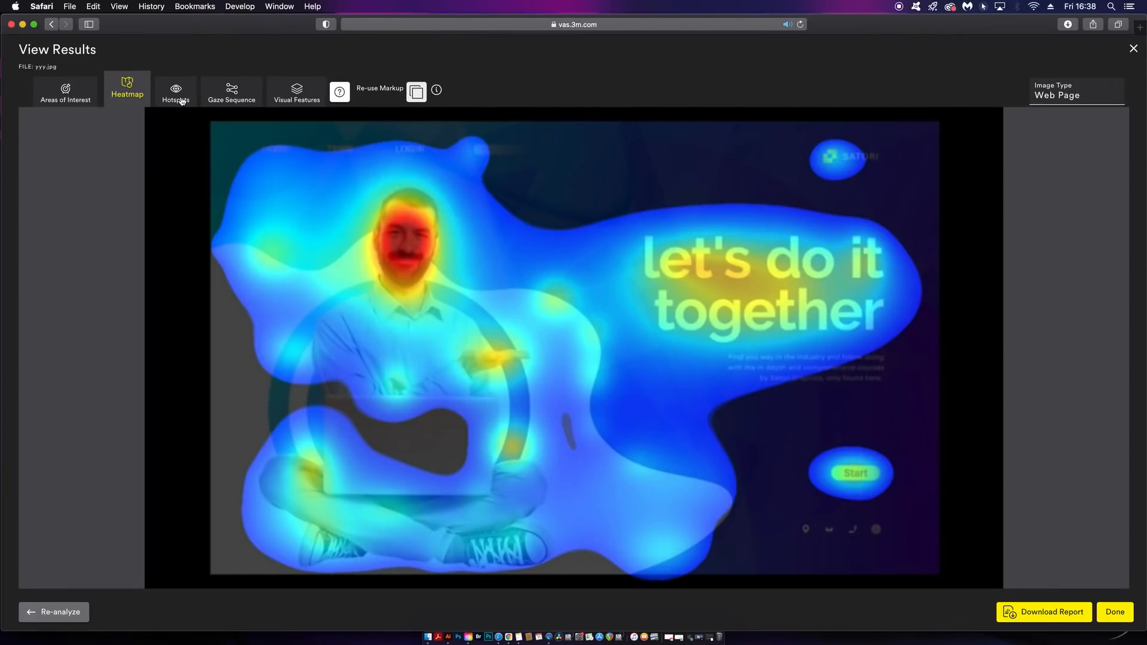
# Step: View hotspots, then areas of interest (face 98%, body text 25%, Start 41%), then visual features
pyautogui.click(173, 92)
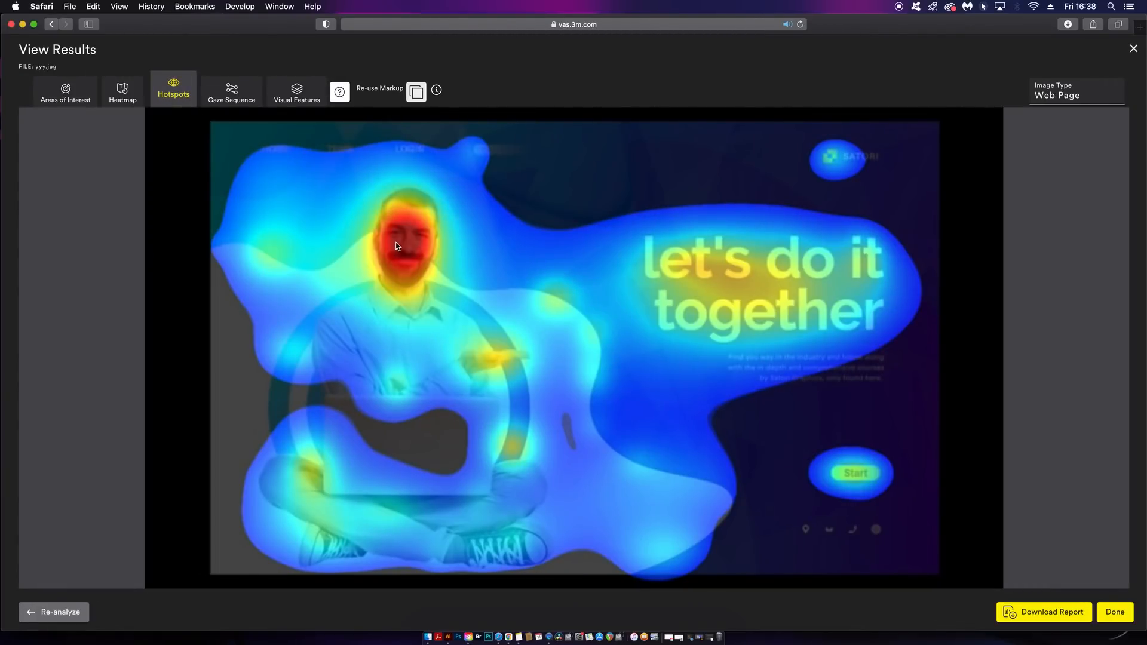
pyautogui.click(173, 90)
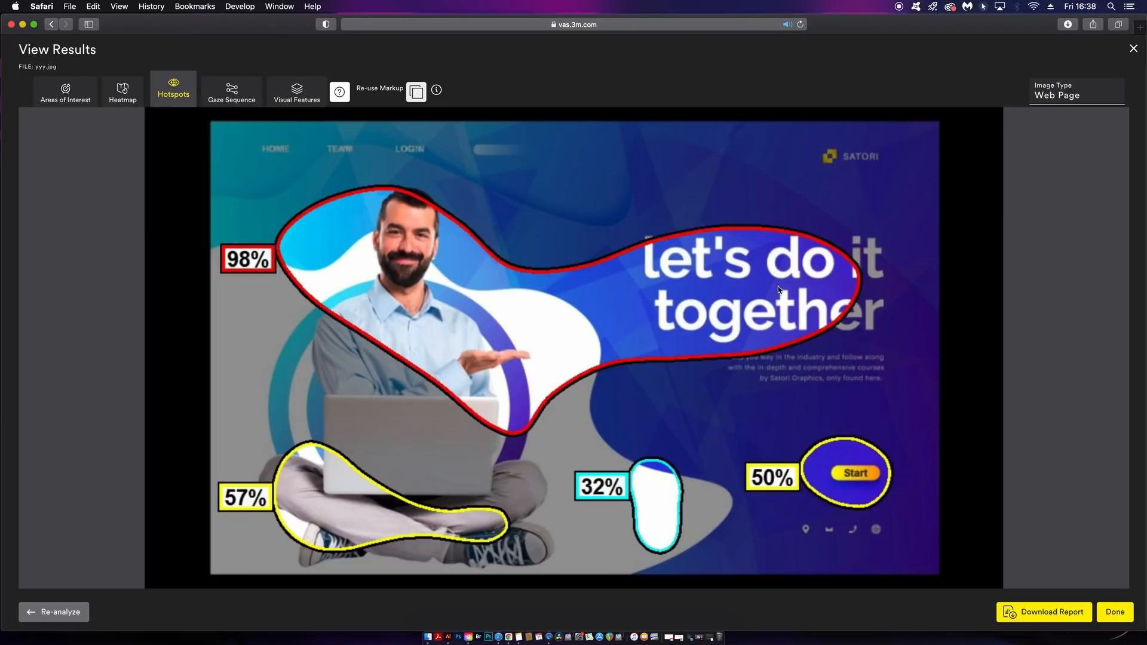
pyautogui.click(65, 90)
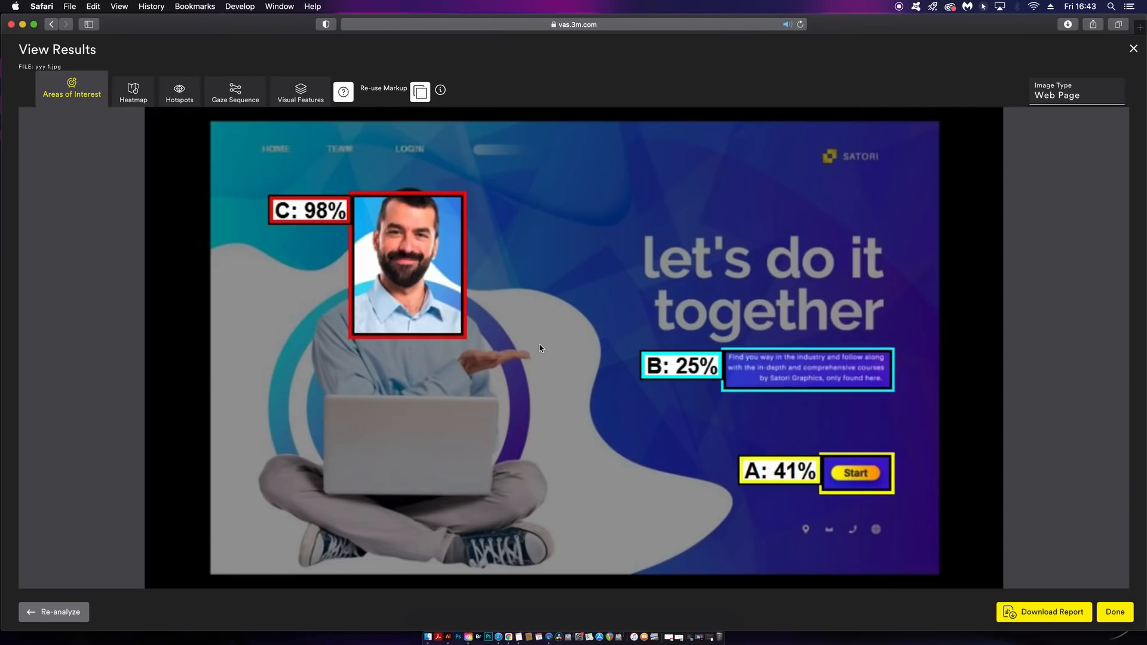
pyautogui.moveTo(459, 270)
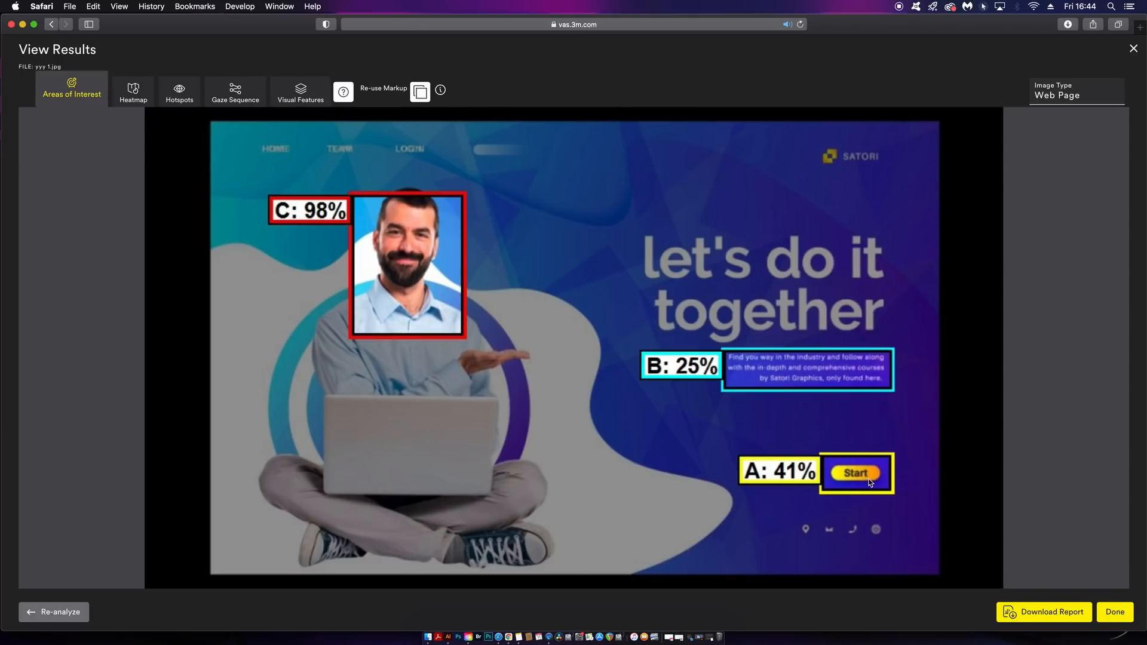
pyautogui.moveTo(870, 479)
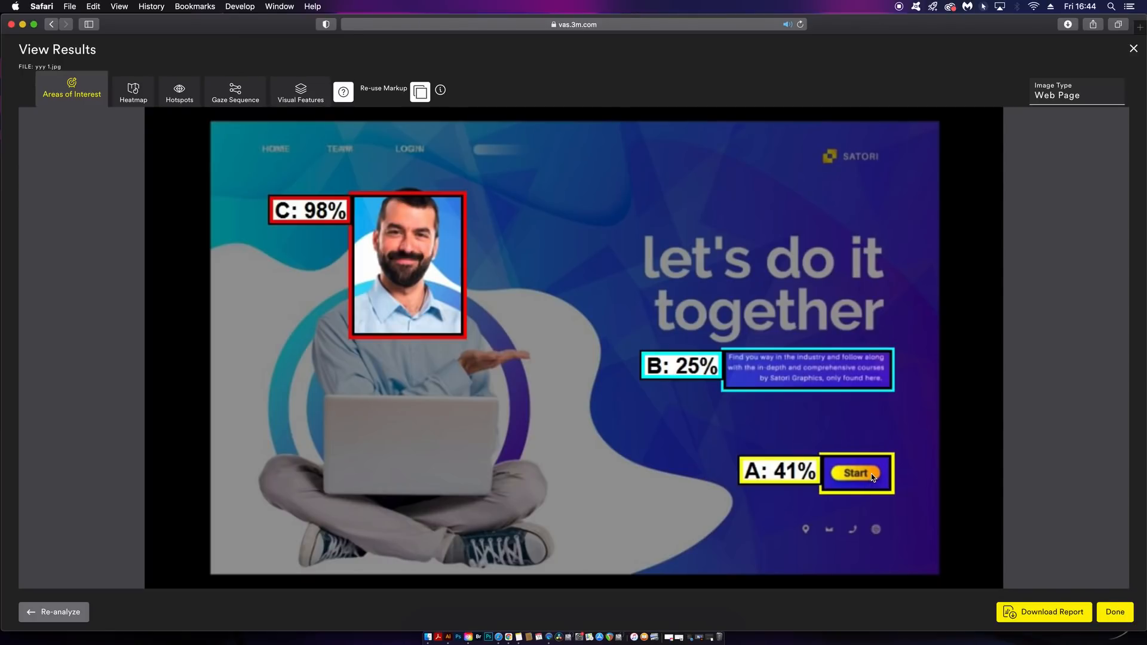
pyautogui.moveTo(837, 389)
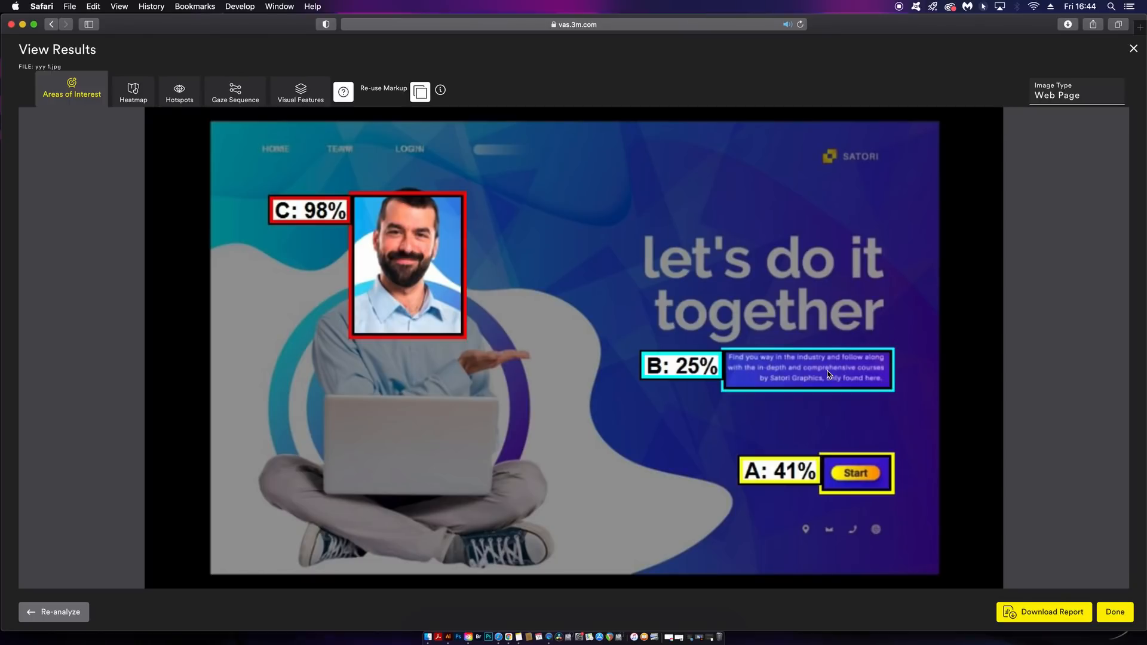
pyautogui.moveTo(648, 241)
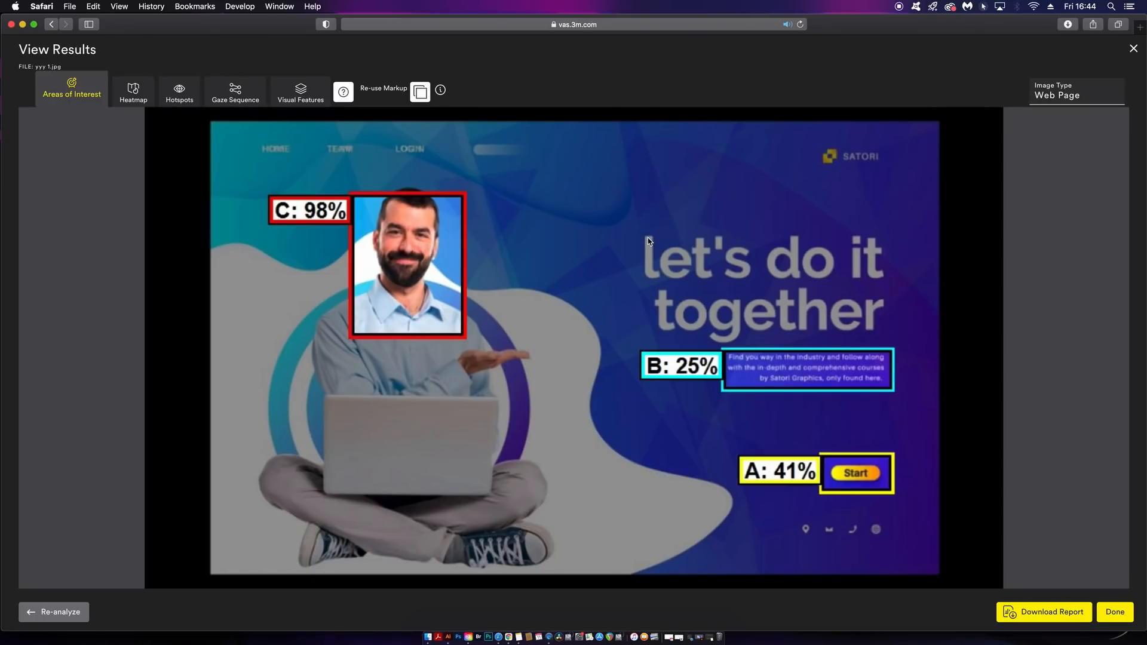
pyautogui.moveTo(311, 112)
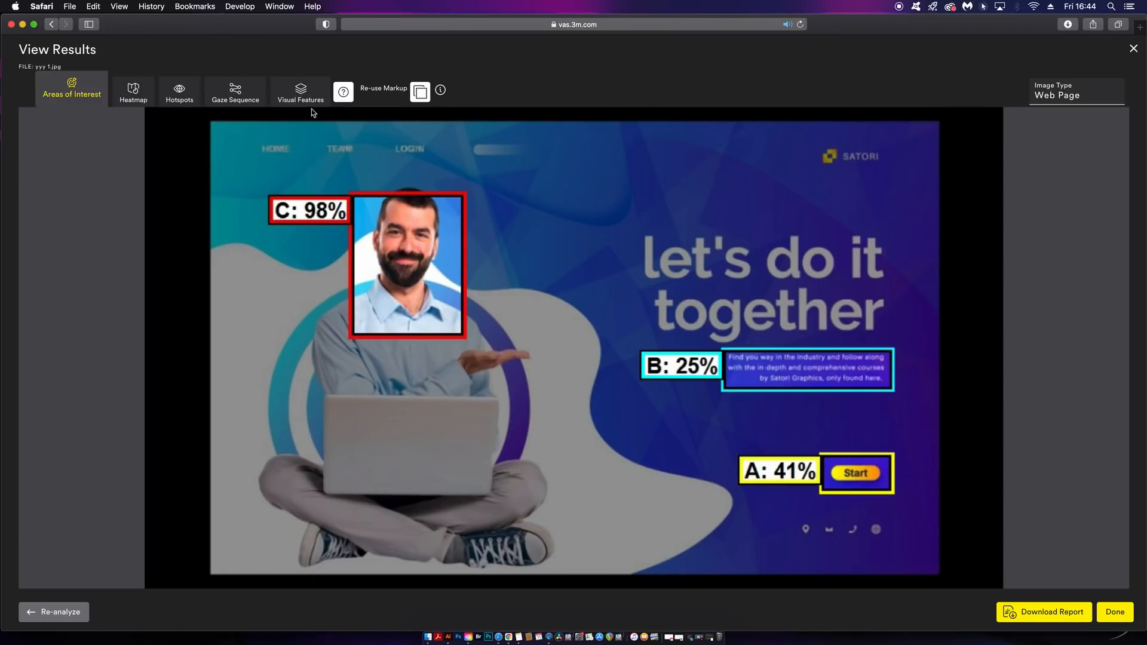
pyautogui.click(300, 89)
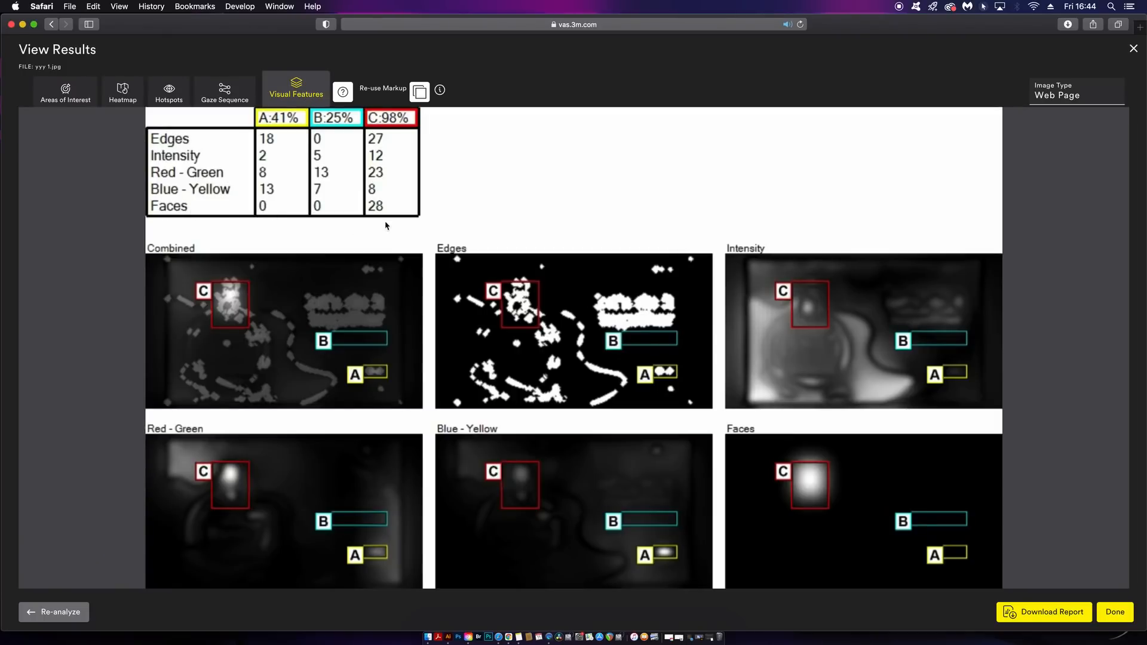
pyautogui.moveTo(408, 216)
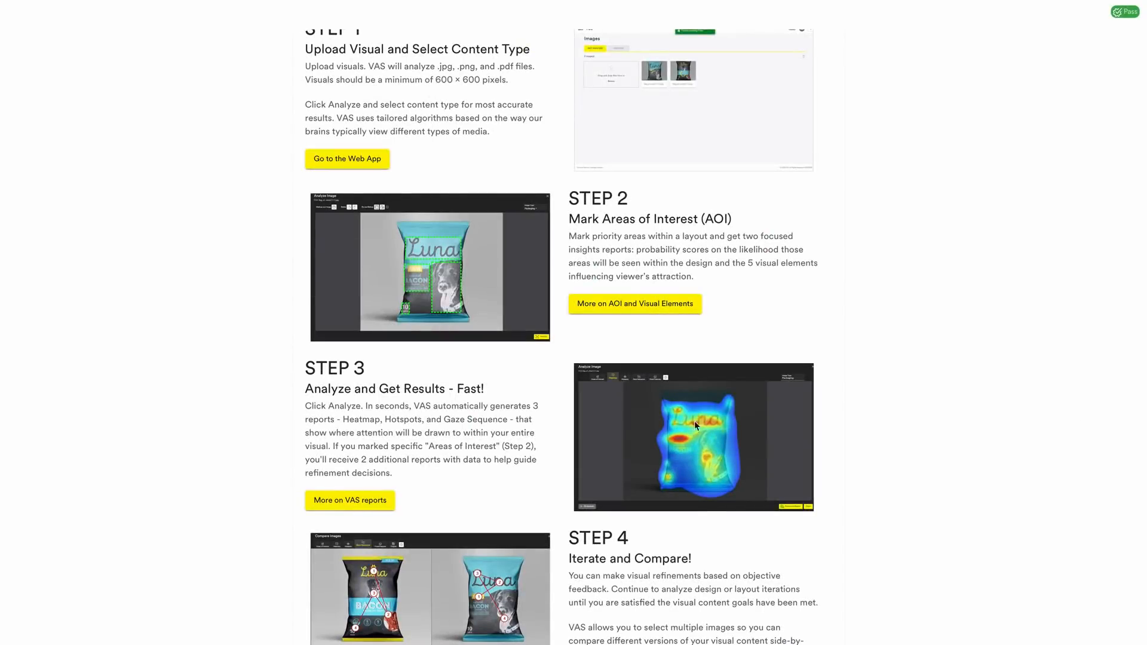
pyautogui.moveTo(504, 280)
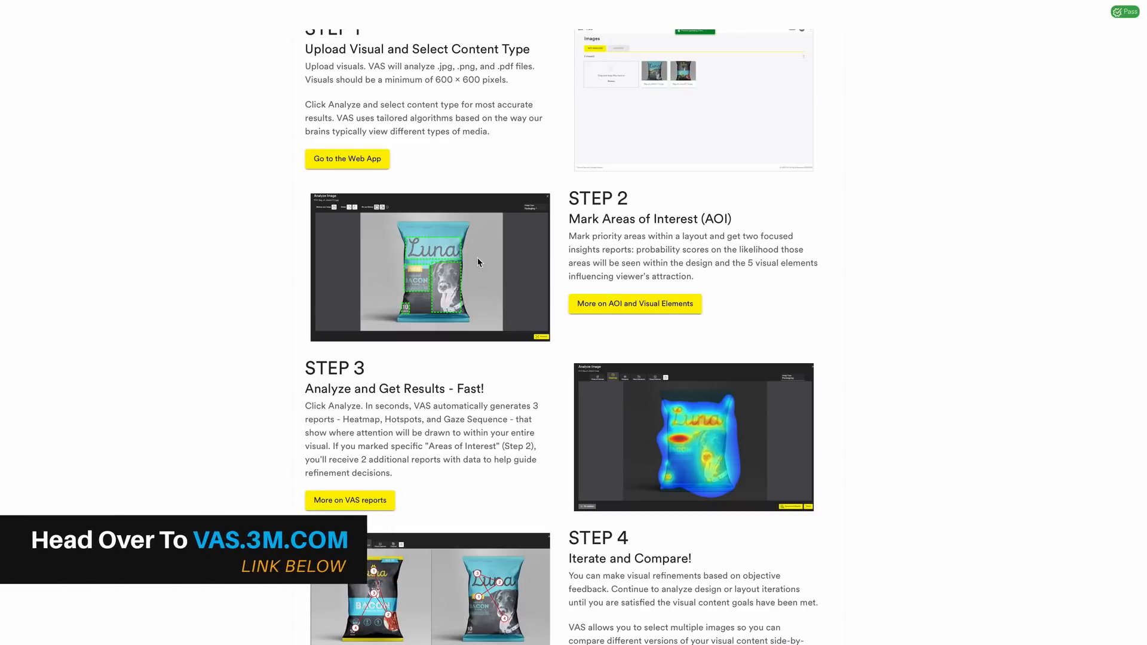
# Step: Scroll through the How It Works steps on vas.3m.com
pyautogui.scroll(-3)
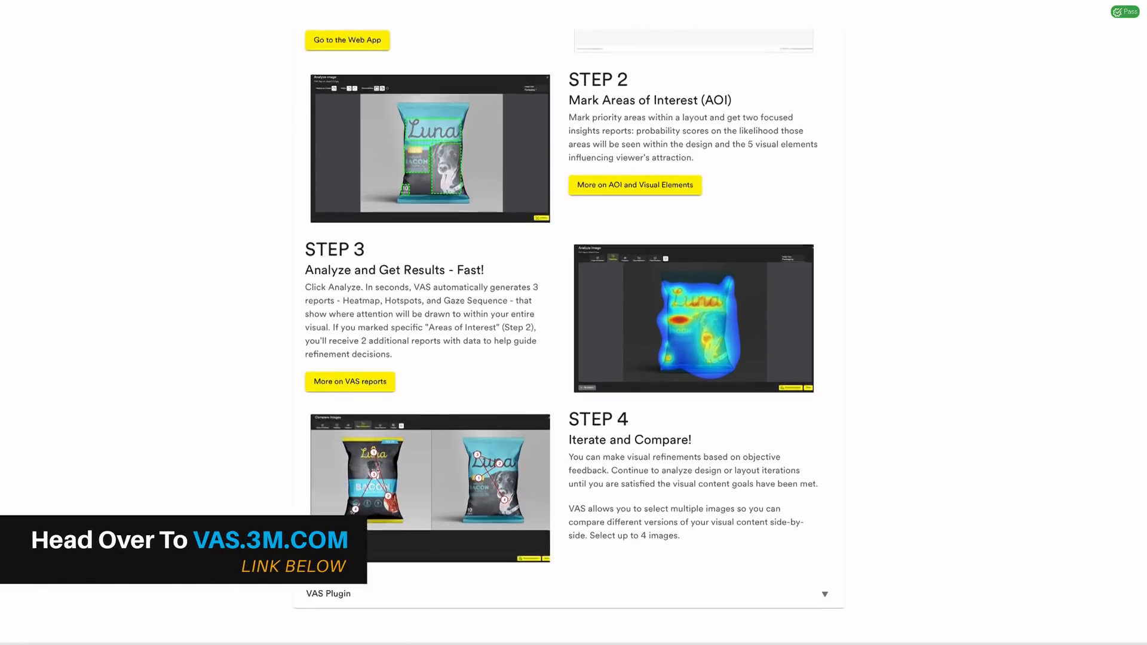
pyautogui.scroll(-3)
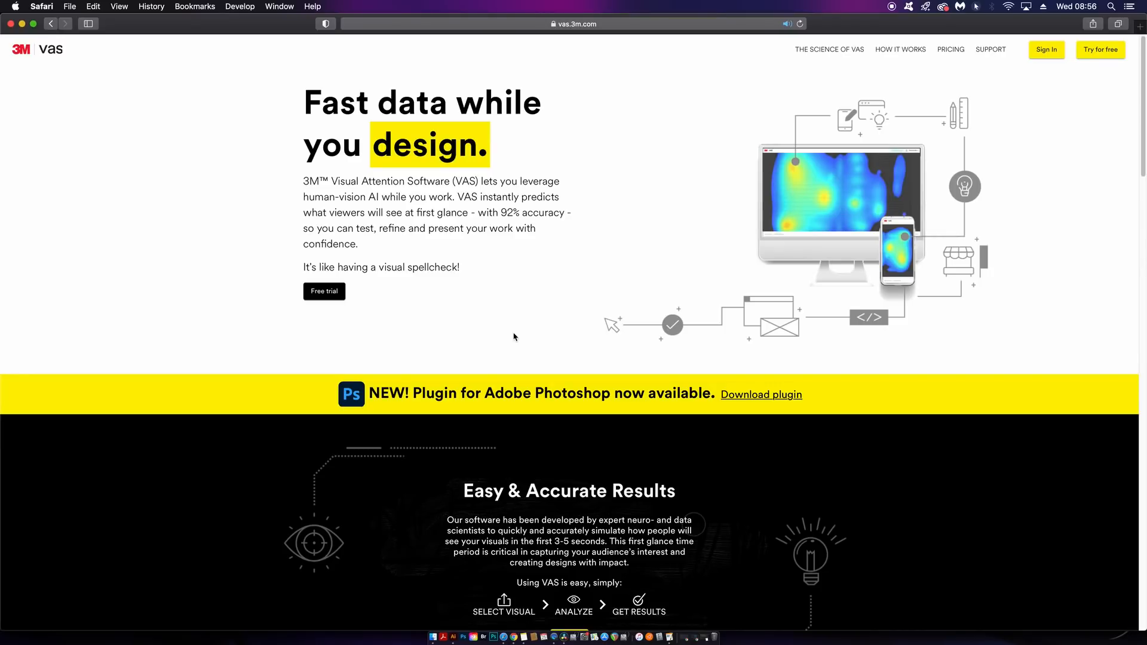
pyautogui.moveTo(1100, 49)
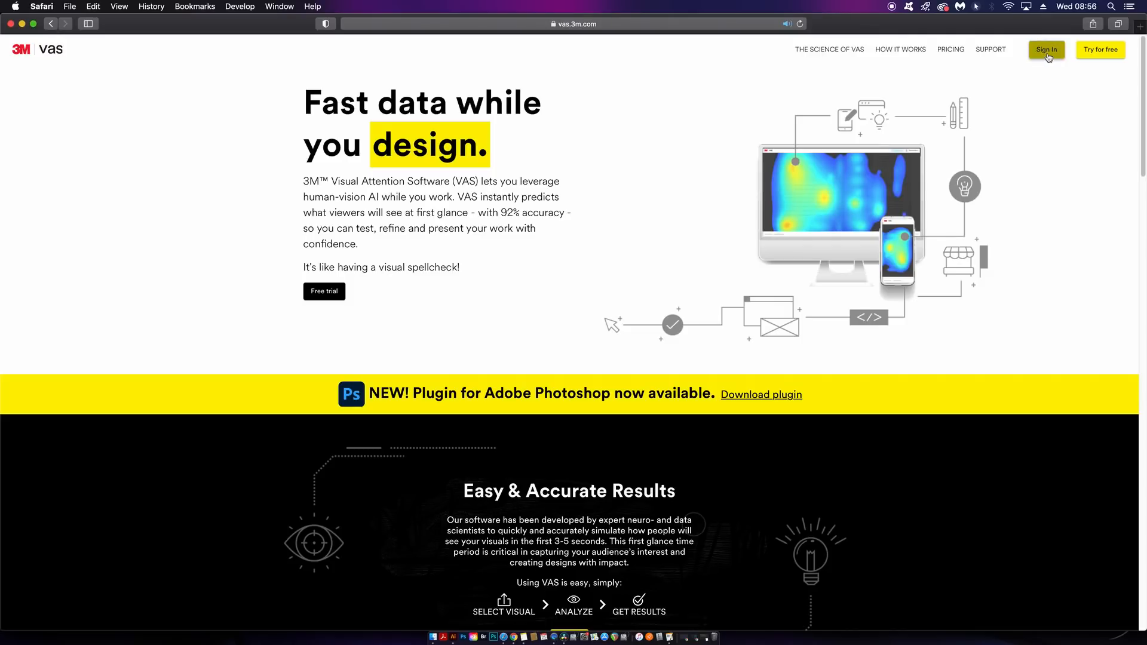
pyautogui.moveTo(1087, 76)
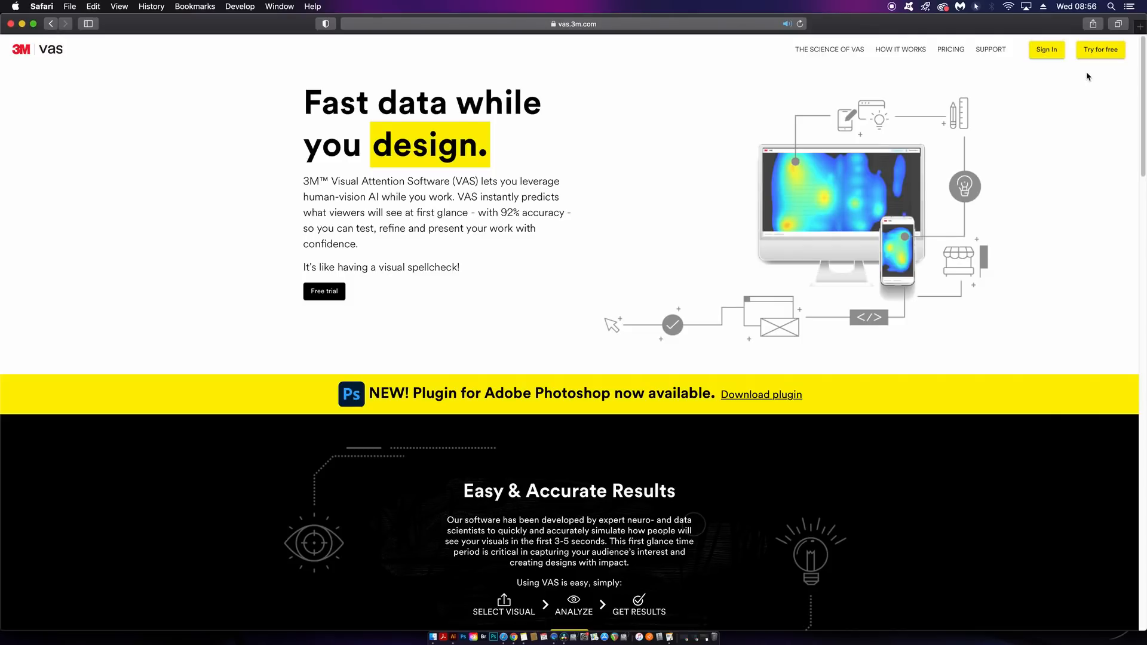